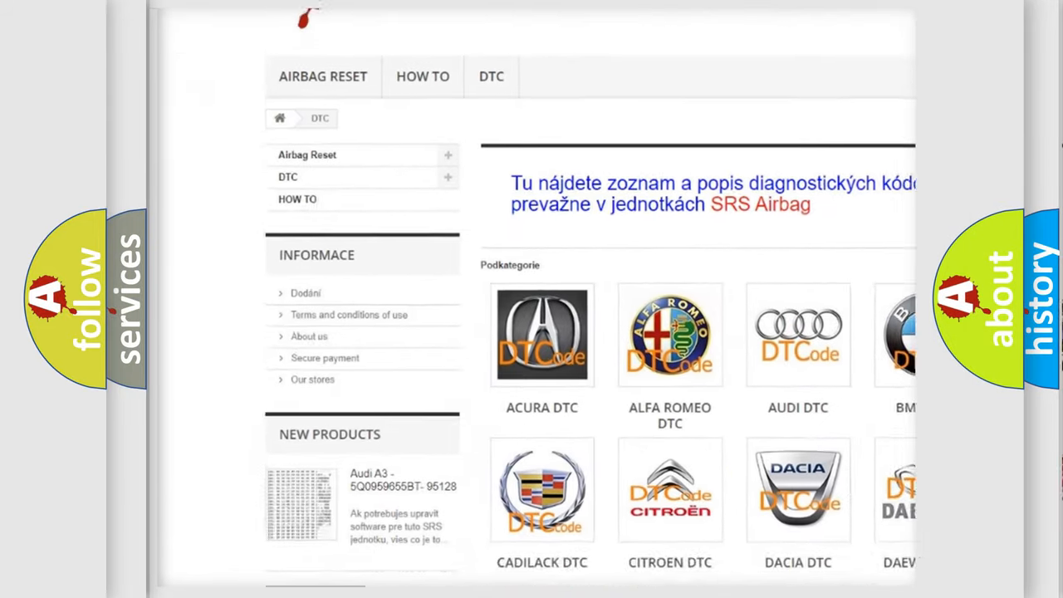
scroll("down", 3)
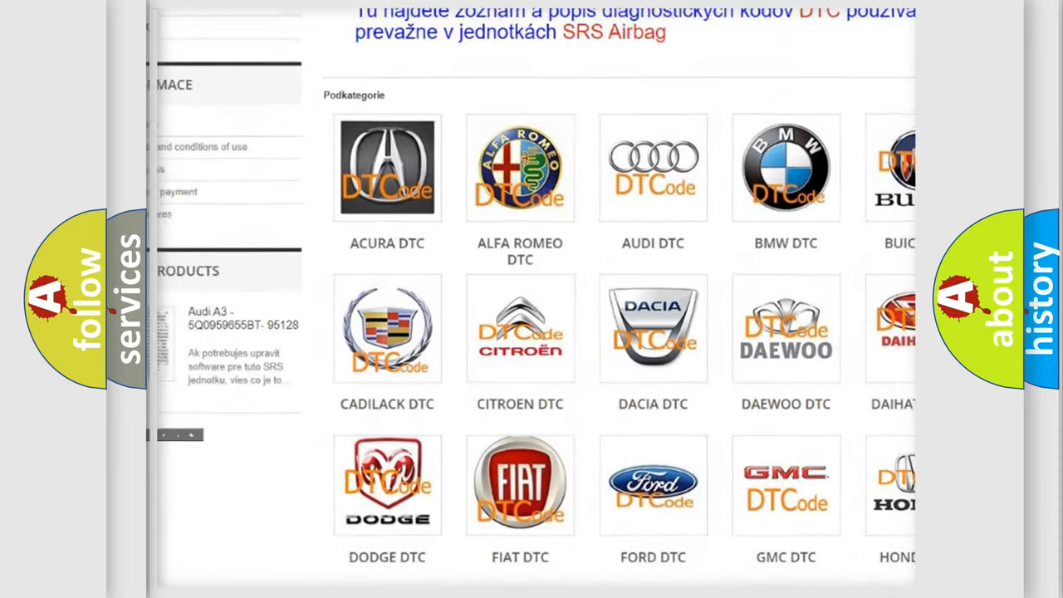
scroll("down", 3)
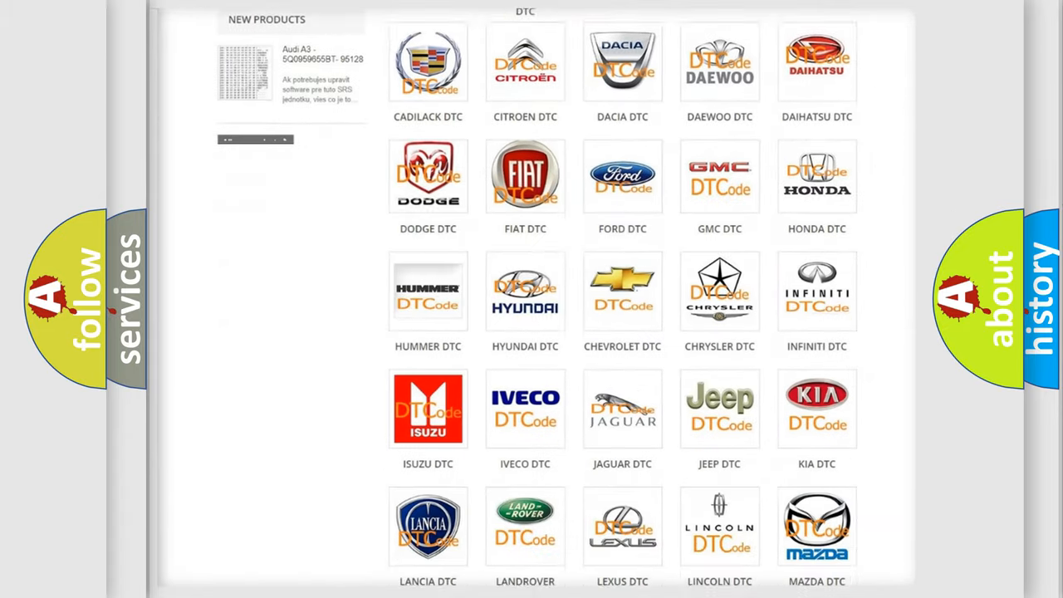
scroll("down", 3)
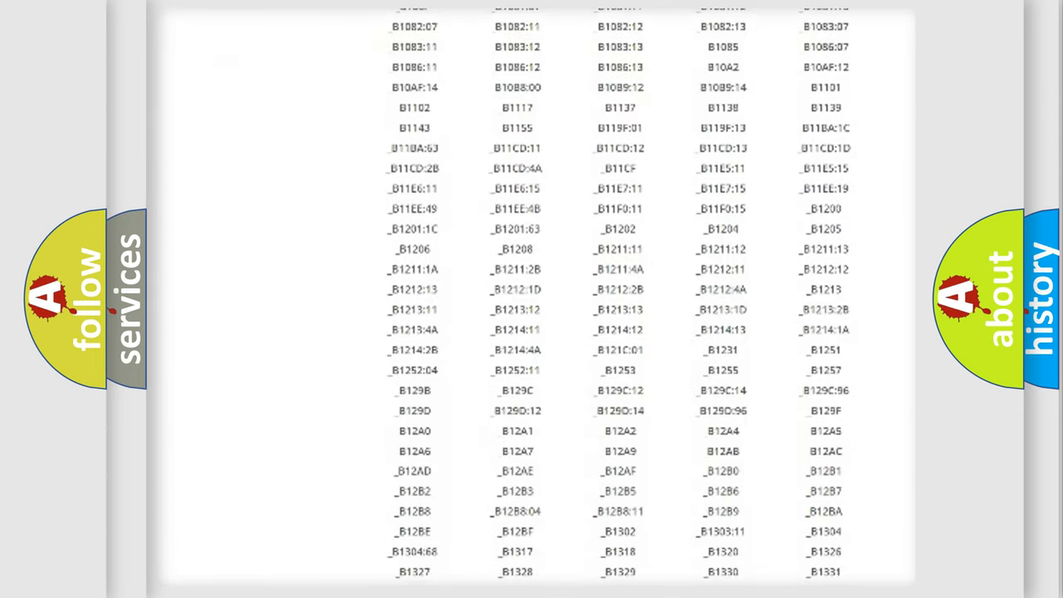
scroll("down", 3)
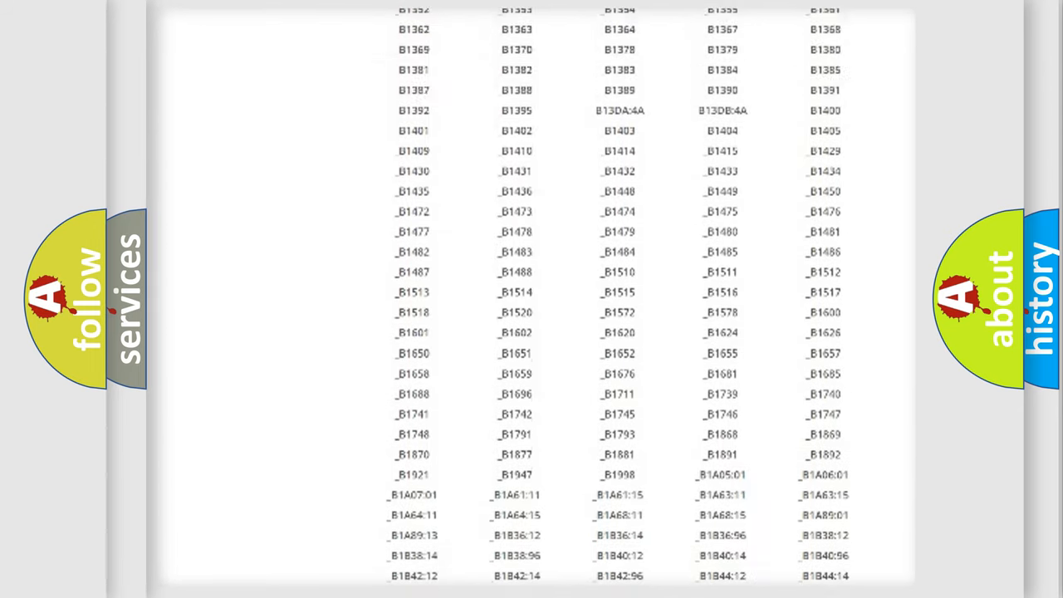